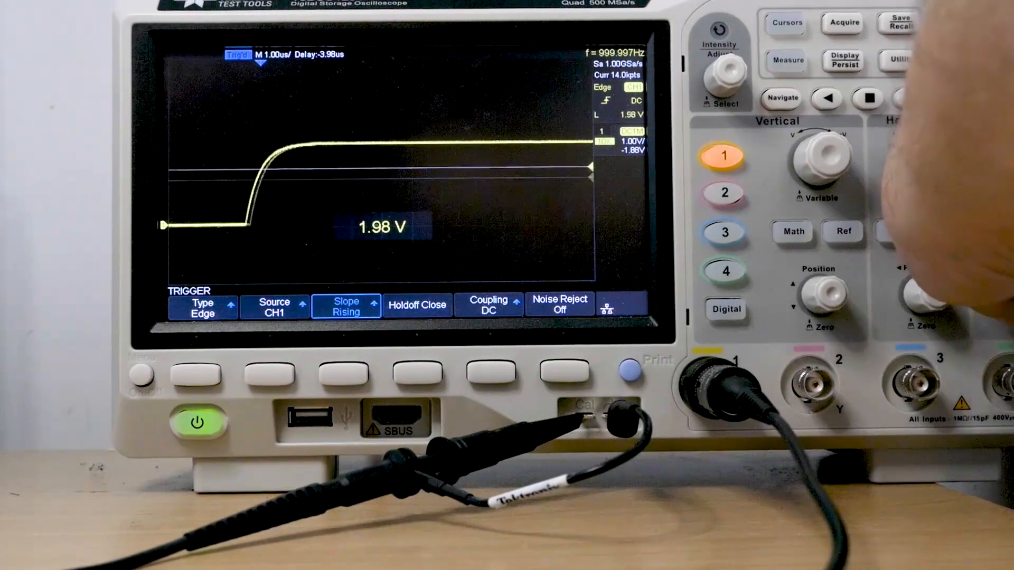
# Step: Lower the trigger level to 320 mV and show the Rising/Falling/Alter slope choices
pyautogui.click(345, 305)
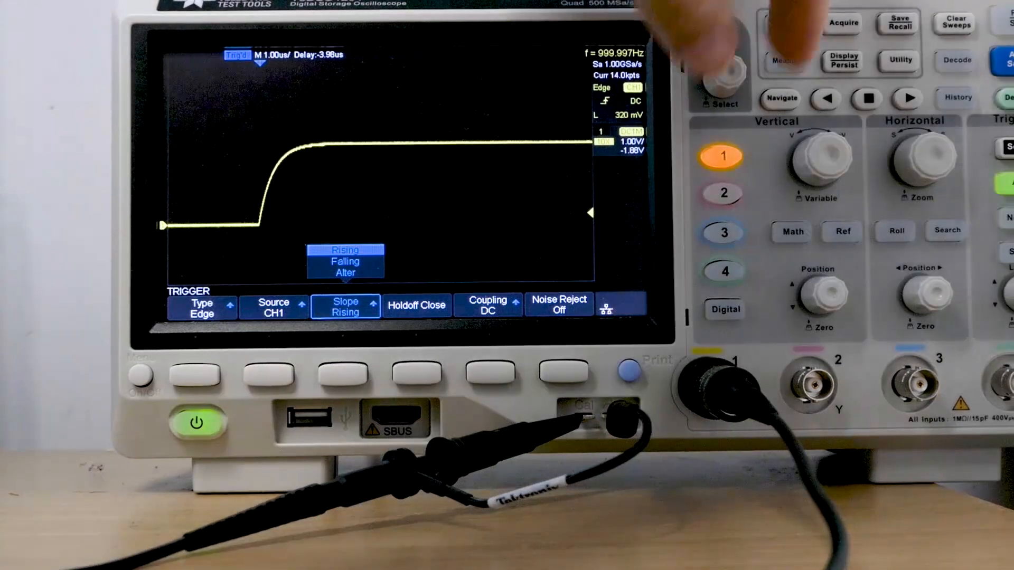